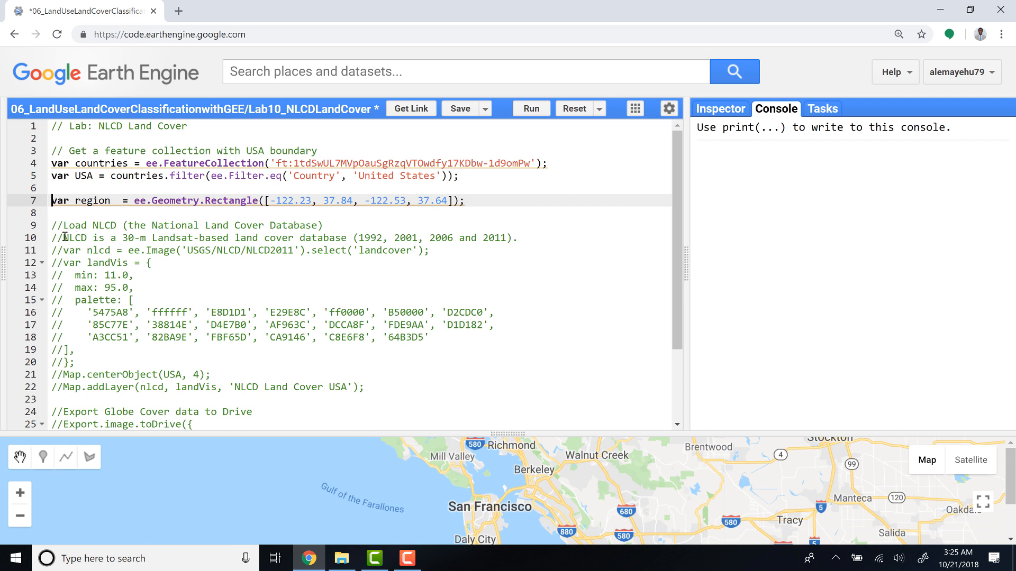
- Uncomment lines 11-23: NLCD 2011 image, landVis palette, centre-on-USA and addLayer, checking the nlcd variable
left_click(65, 238)
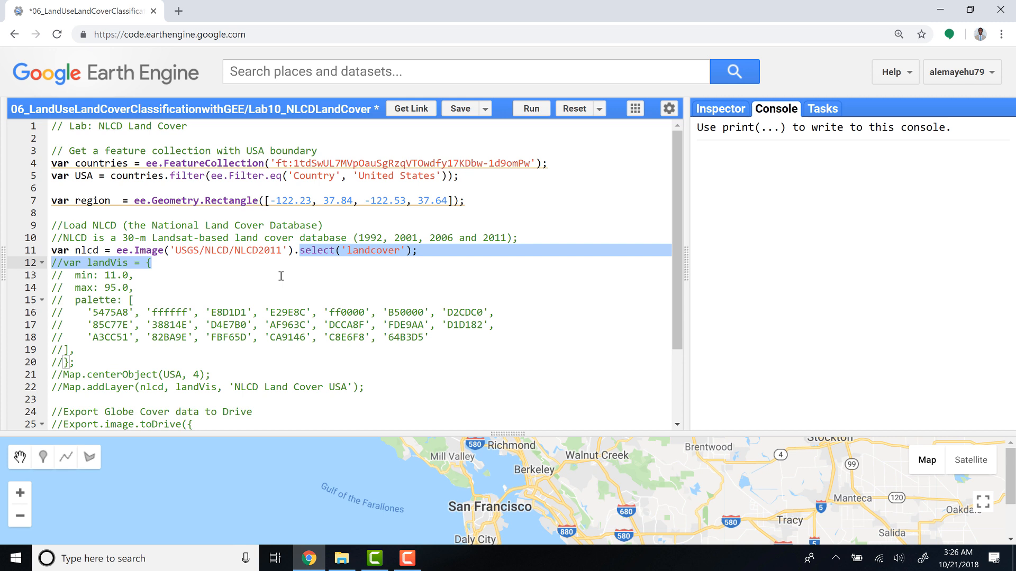
left_click(59, 262)
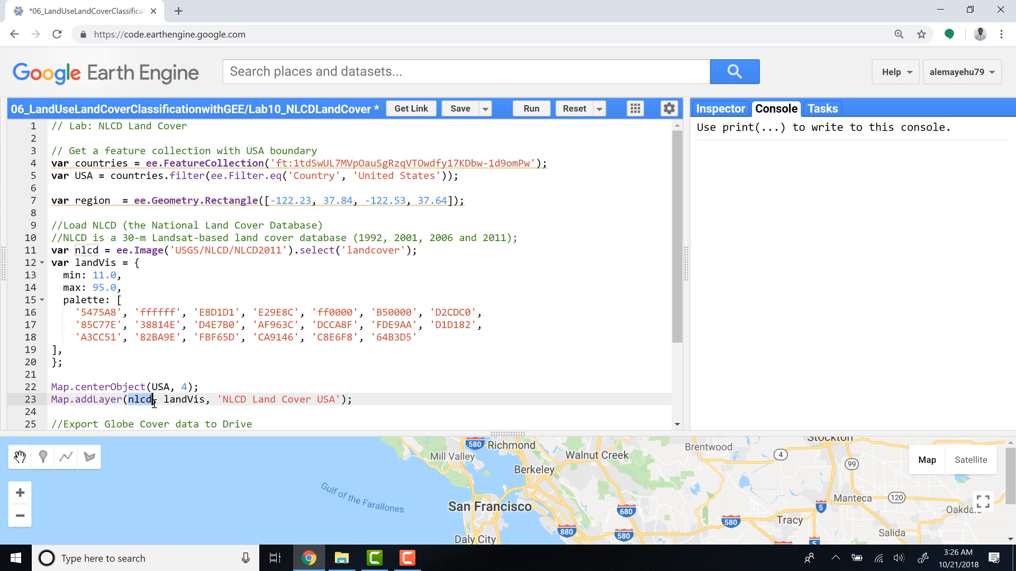
left_click(84, 250)
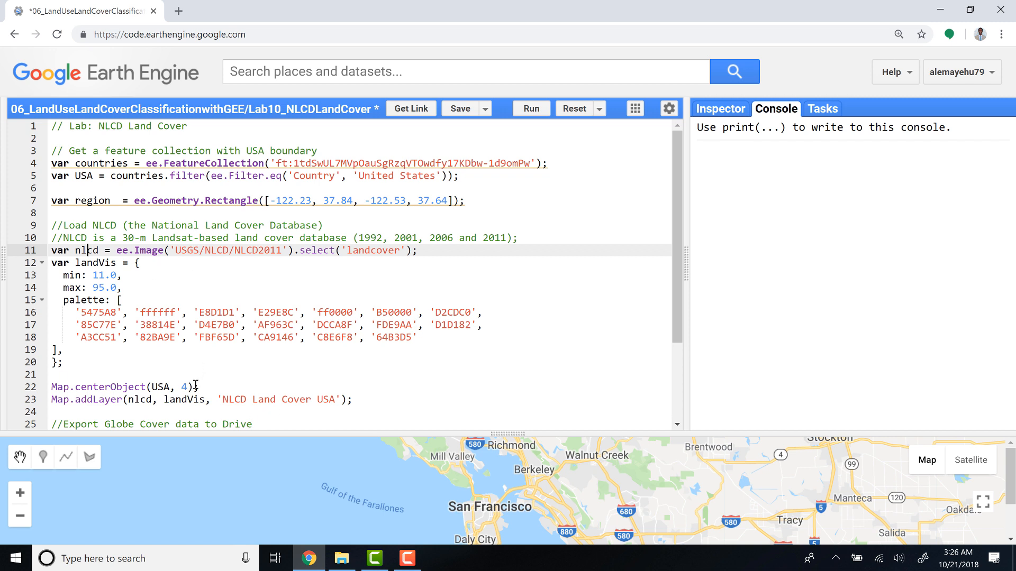
double_click(183, 399)
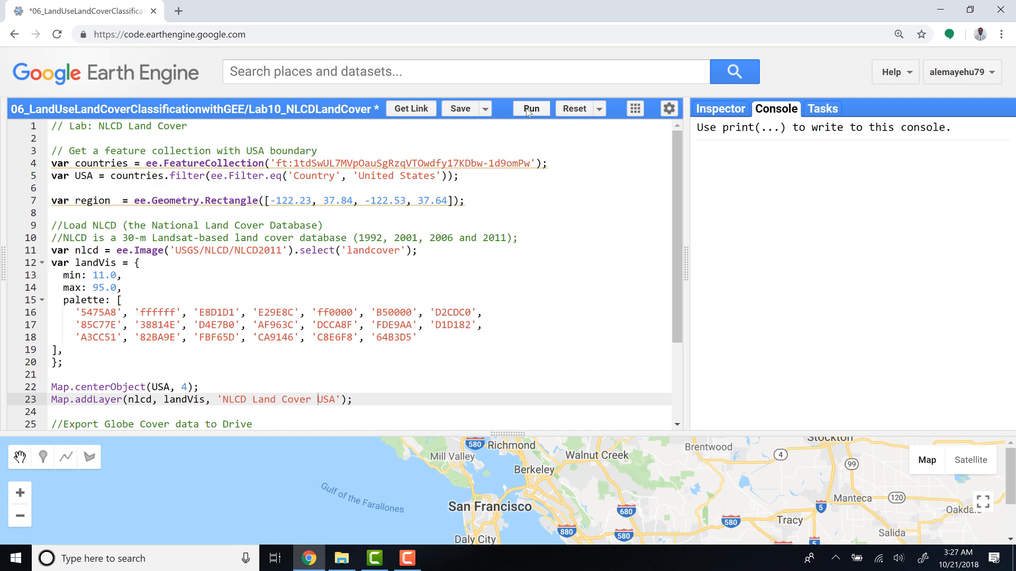
- Run the script and inspect the NLCD Land Cover USA layer across the contiguous United States
left_click(530, 108)
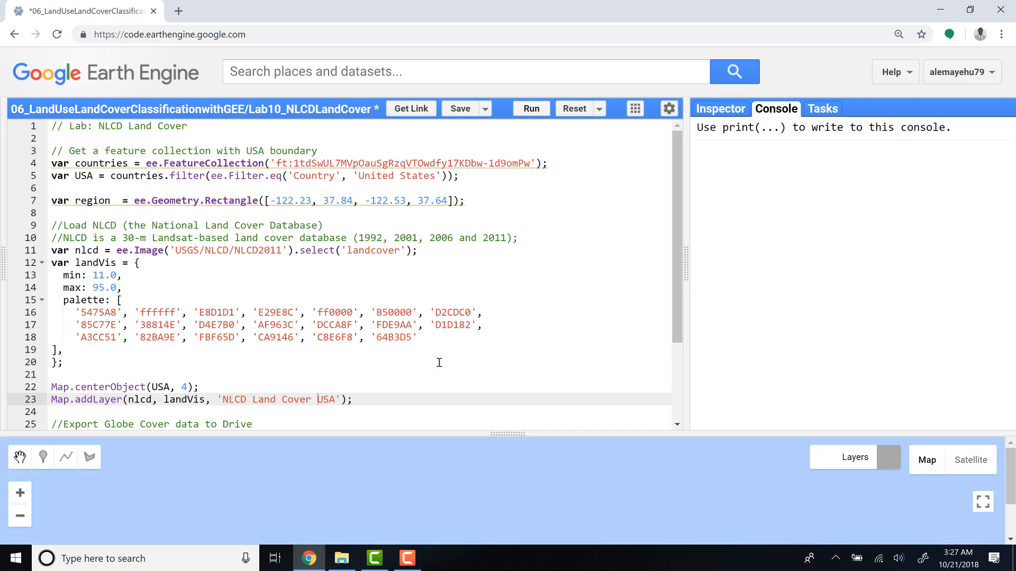
left_click(530, 108)
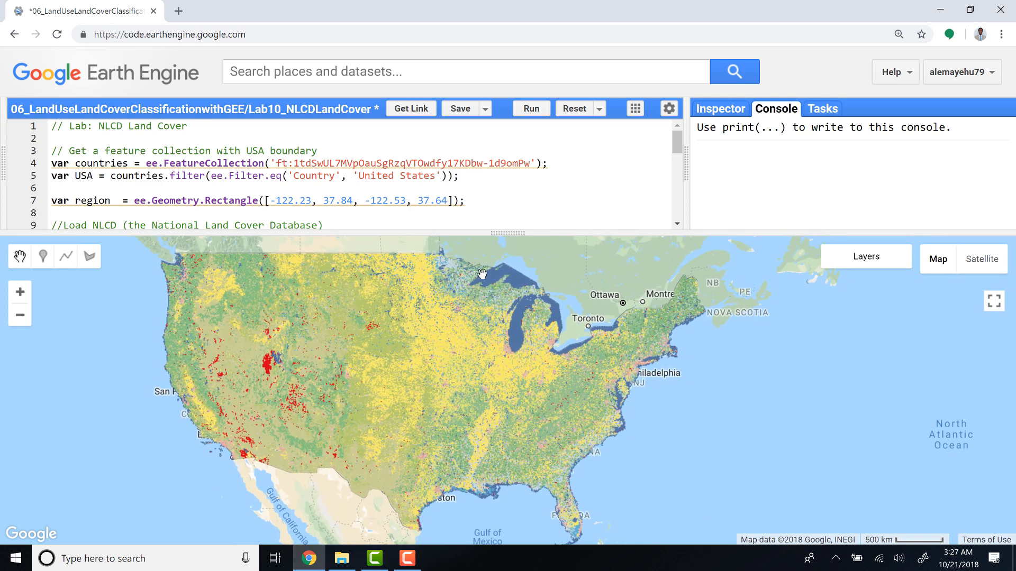
mouse_move(530, 300)
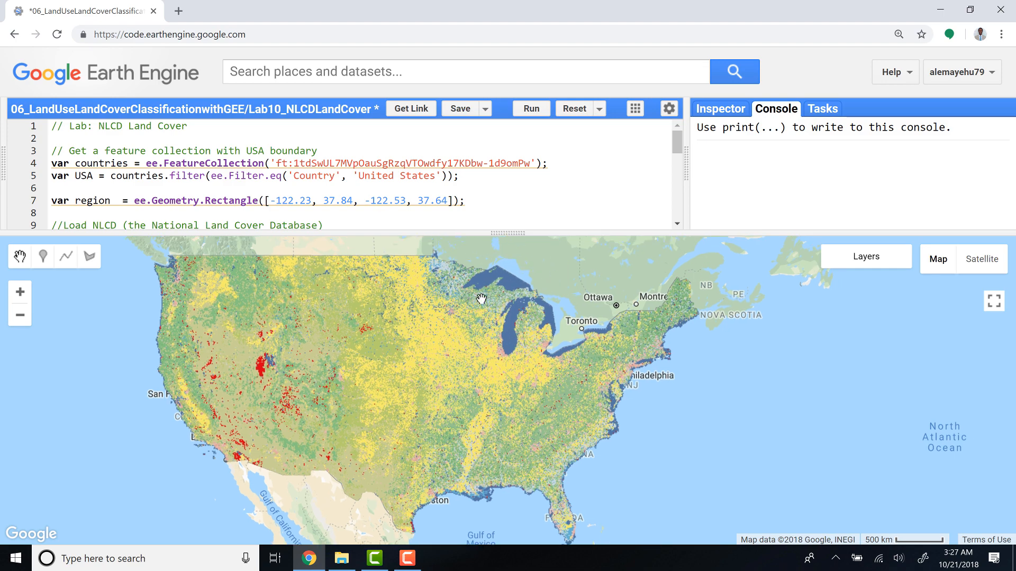
scroll("up", 3)
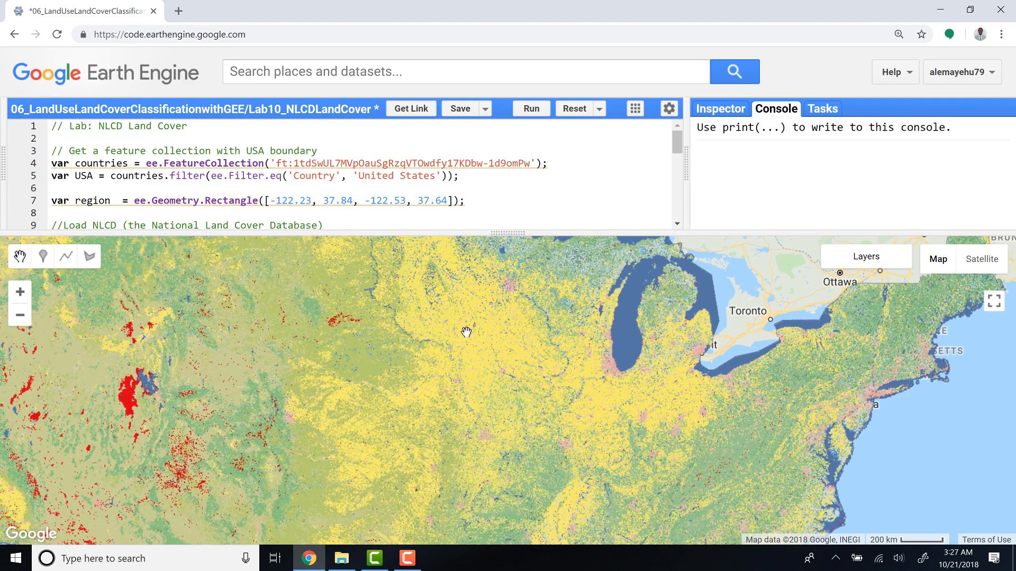
scroll("down", 3)
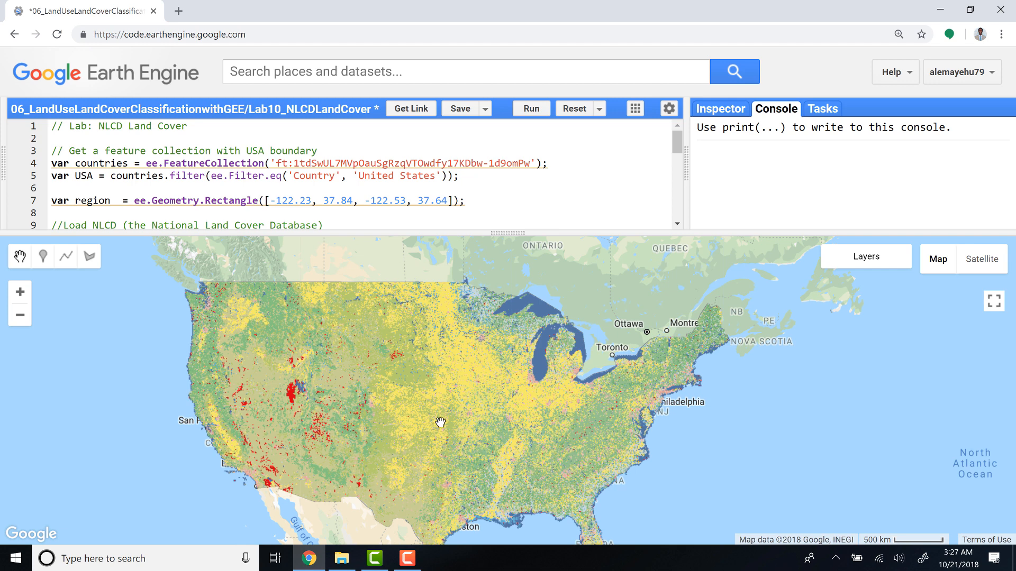
mouse_move(214, 418)
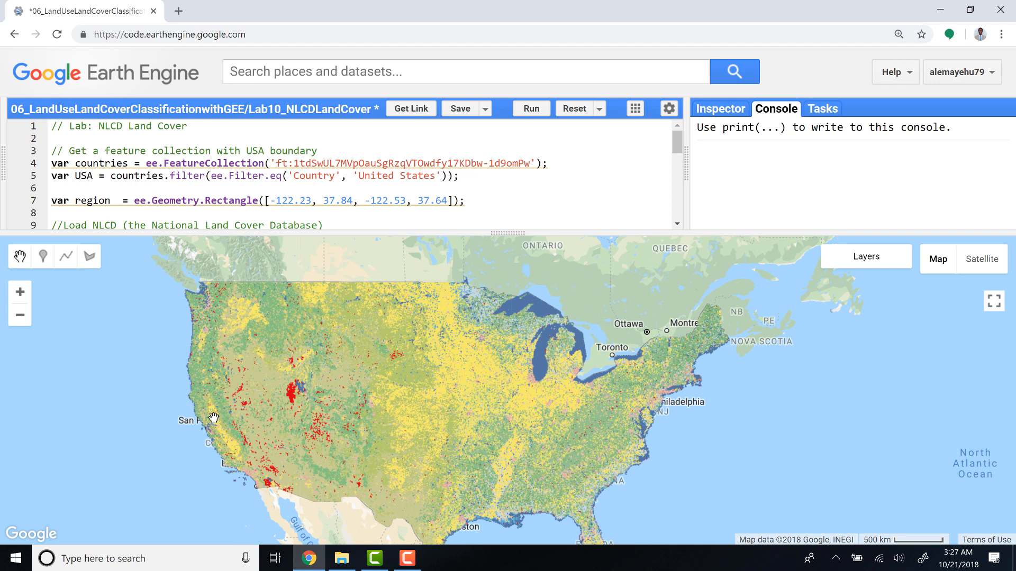
mouse_move(427, 394)
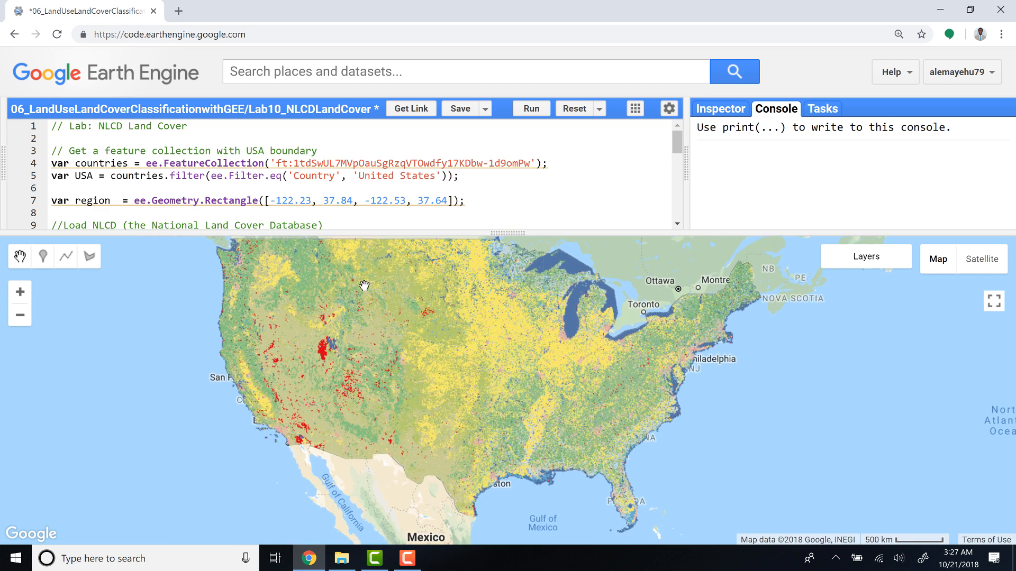
mouse_move(264, 340)
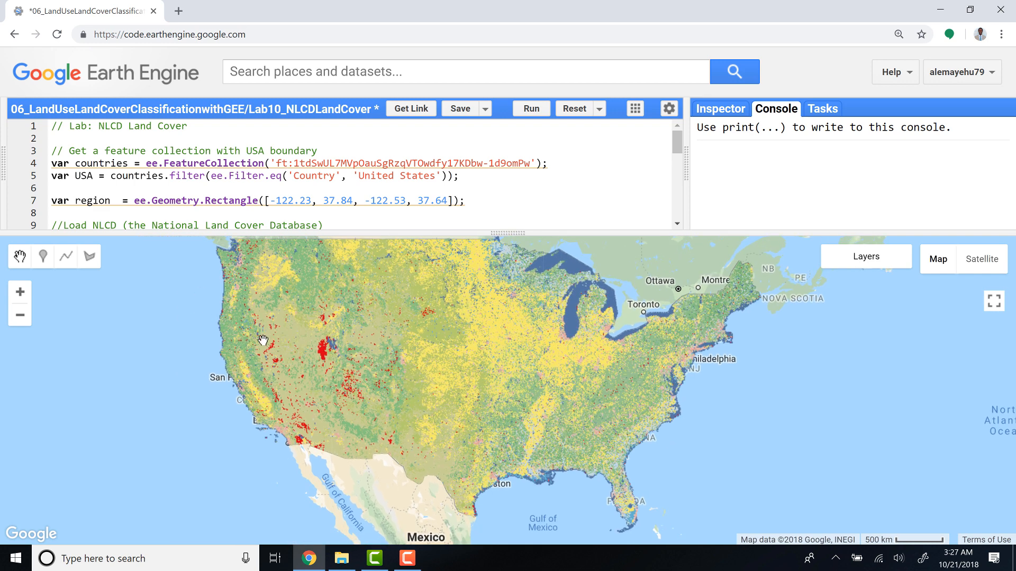
mouse_move(524, 383)
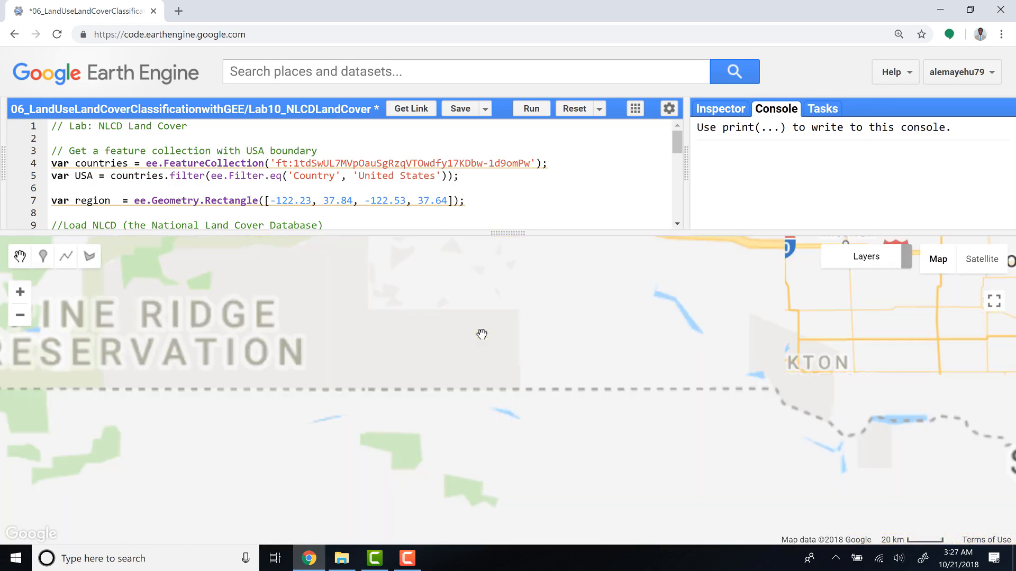
left_click(530, 108)
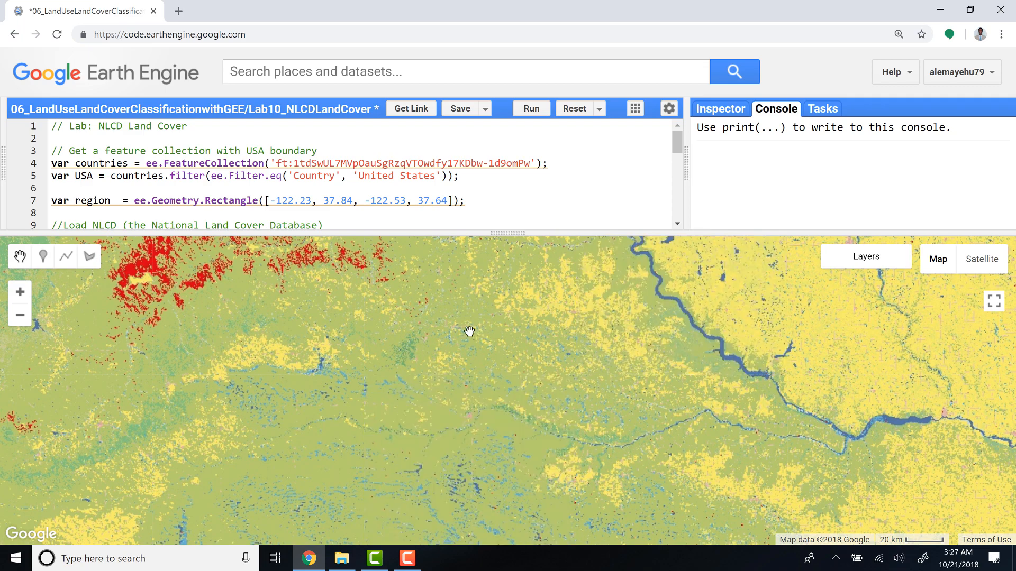
scroll("down", 3)
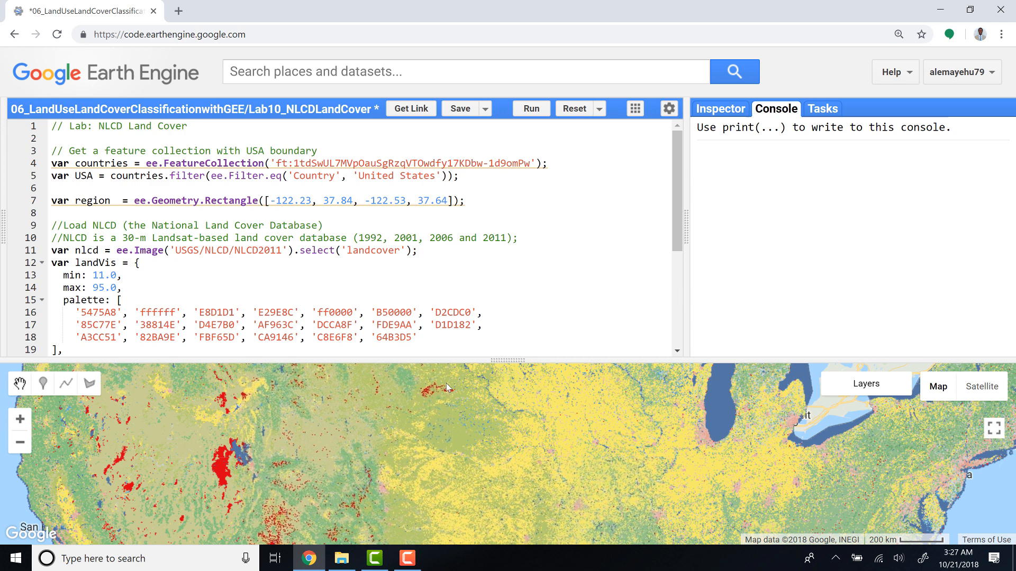
- Activate the Export.image.toDrive block (NLCDLandCover, scale 30, region) and region display lines, then rerun
scroll("down", 3)
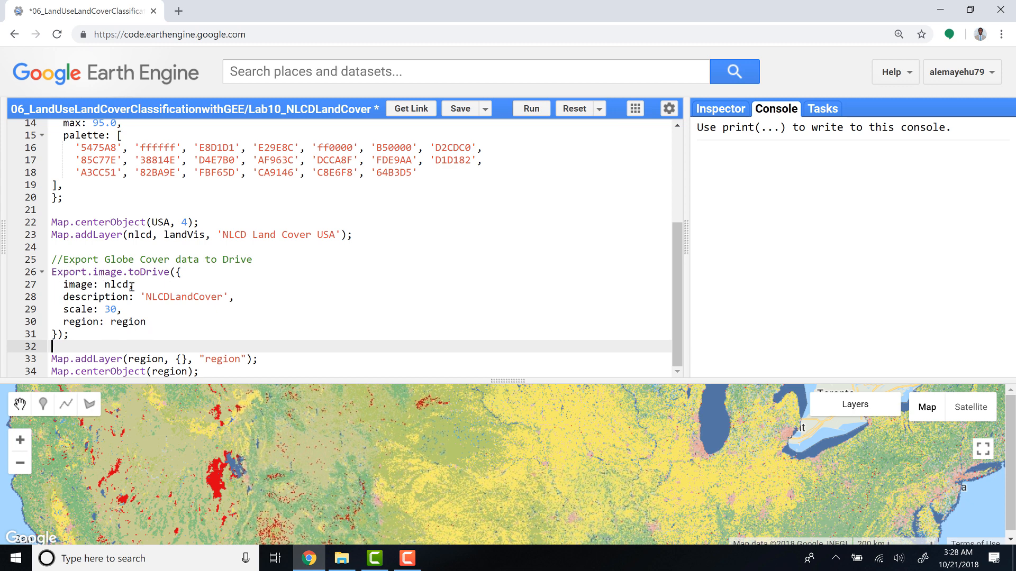
scroll("up", 3)
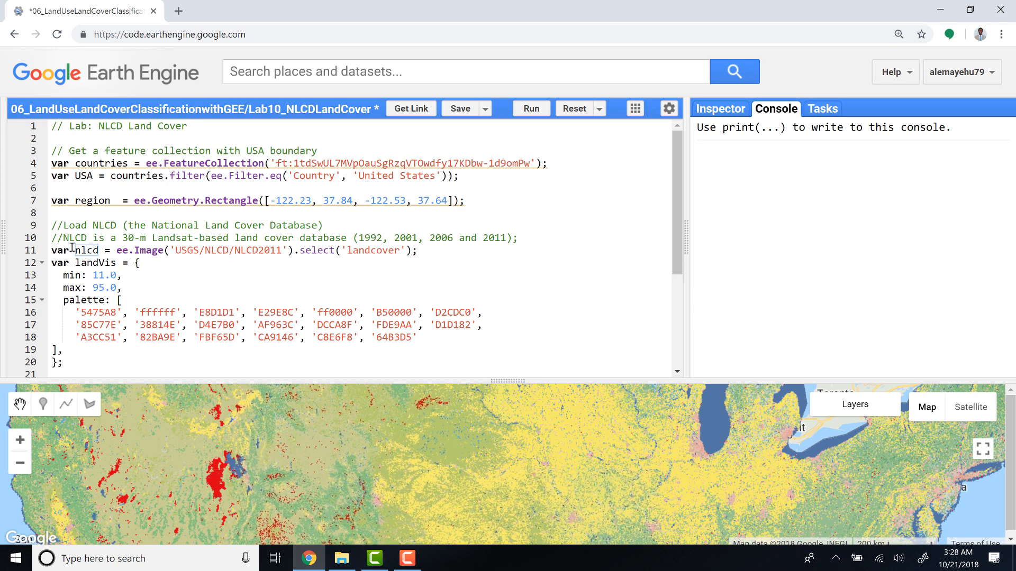
scroll("down", 3)
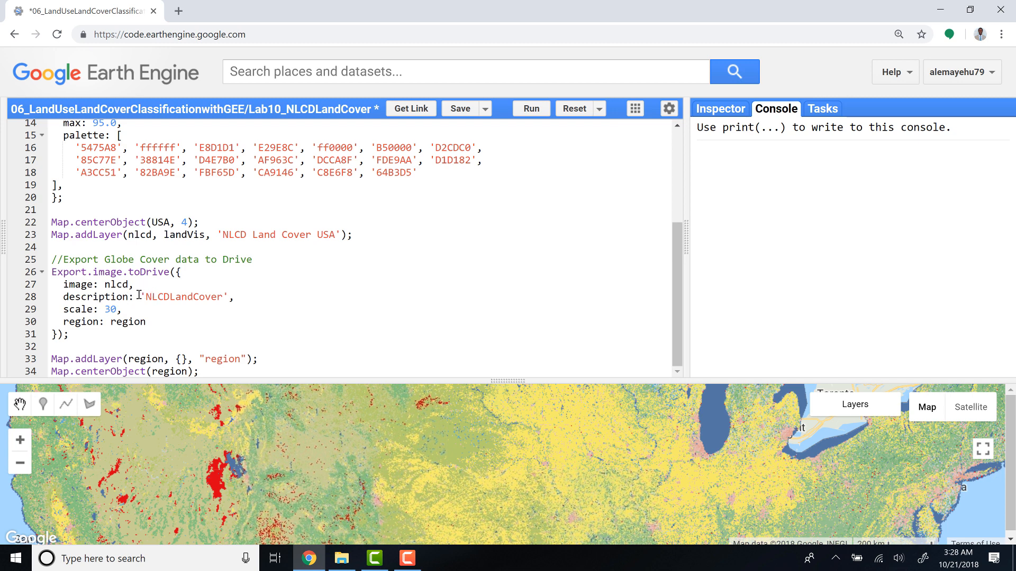
double_click(183, 296)
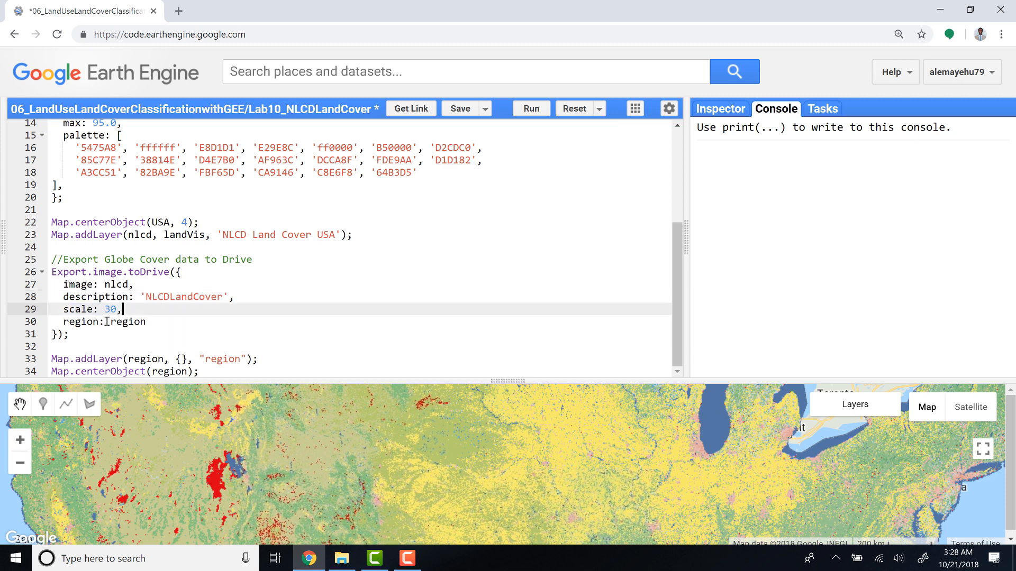
scroll("up", 3)
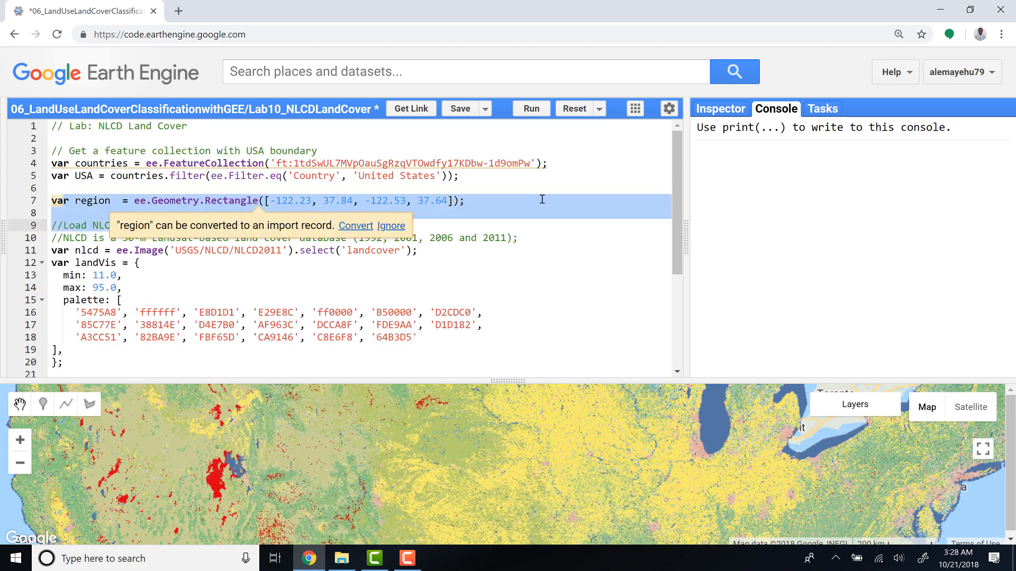
scroll("down", 3)
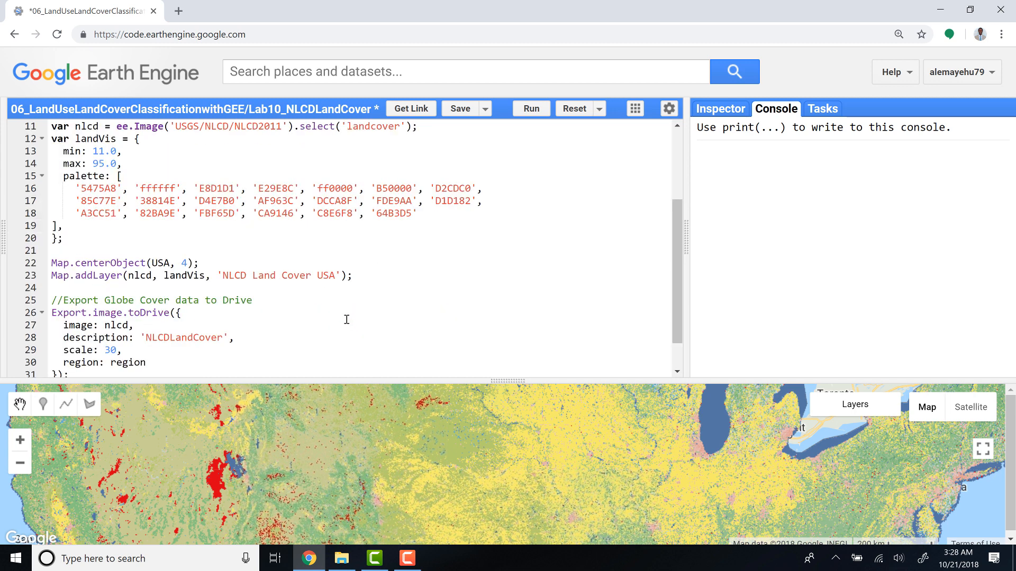
scroll("down", 3)
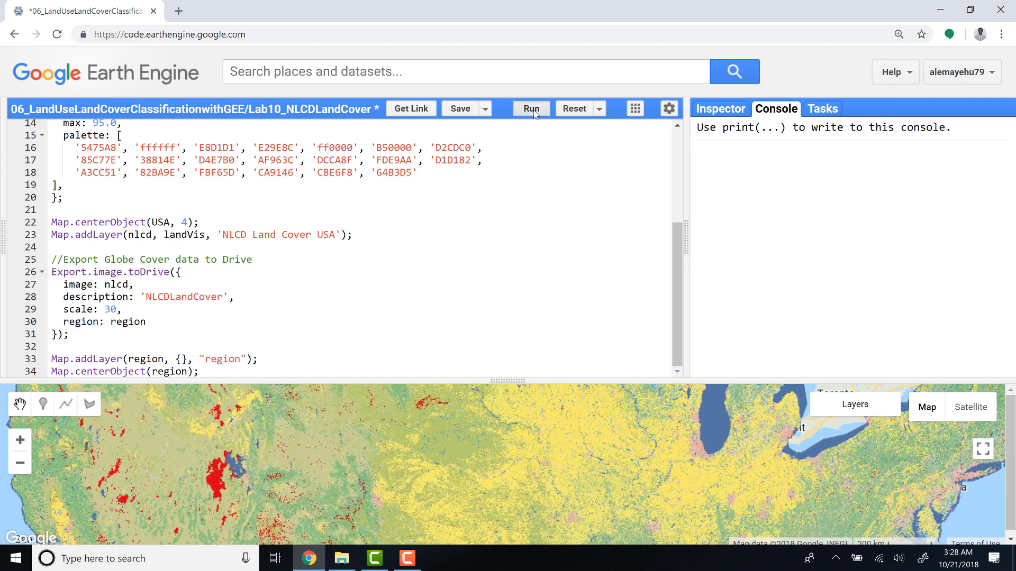
left_click(530, 108)
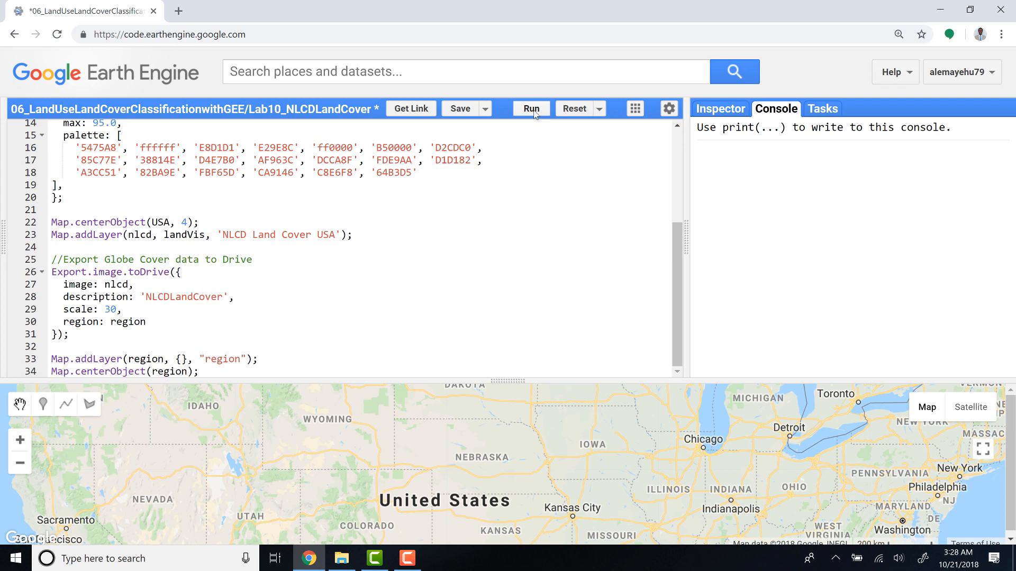
- Start the pending NLCDLandCover export to Drive from the Tasks list
left_click(530, 108)
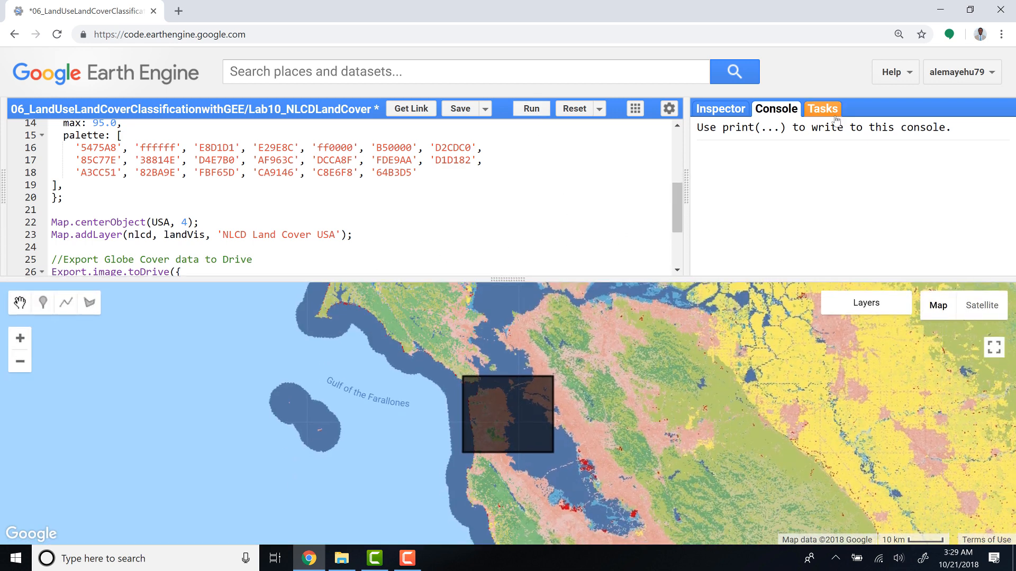
left_click(822, 108)
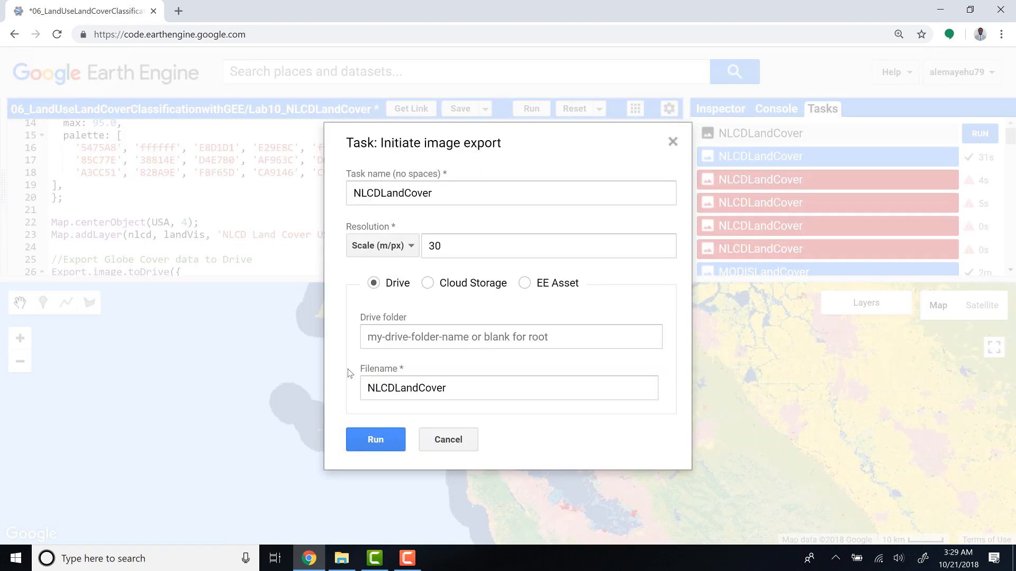
left_click(374, 439)
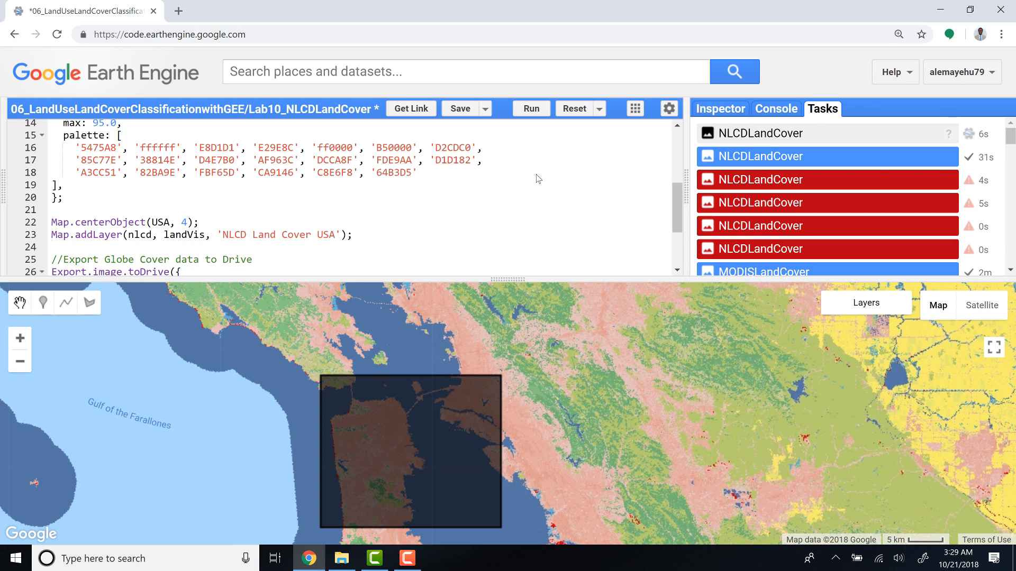
mouse_move(513, 196)
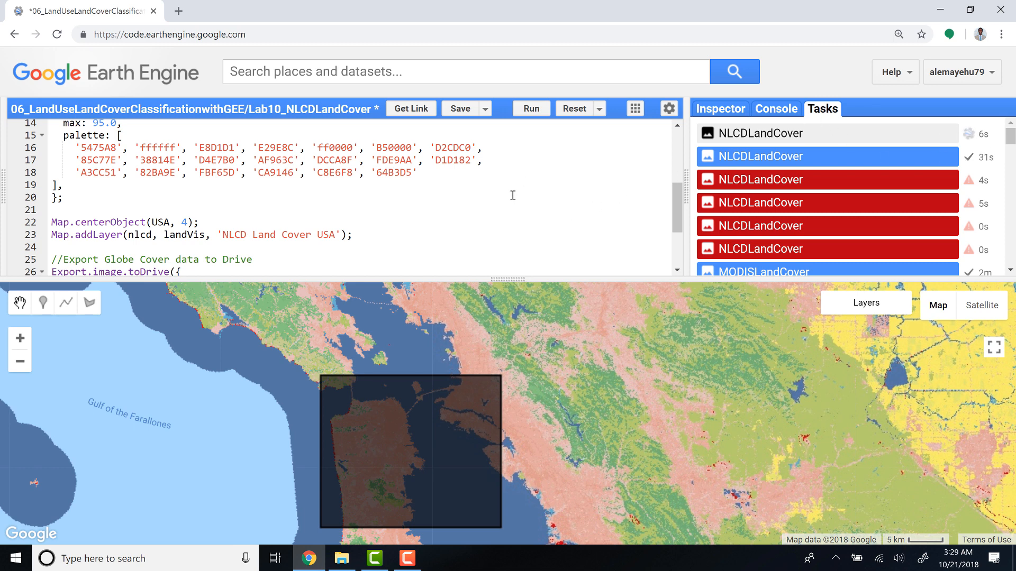